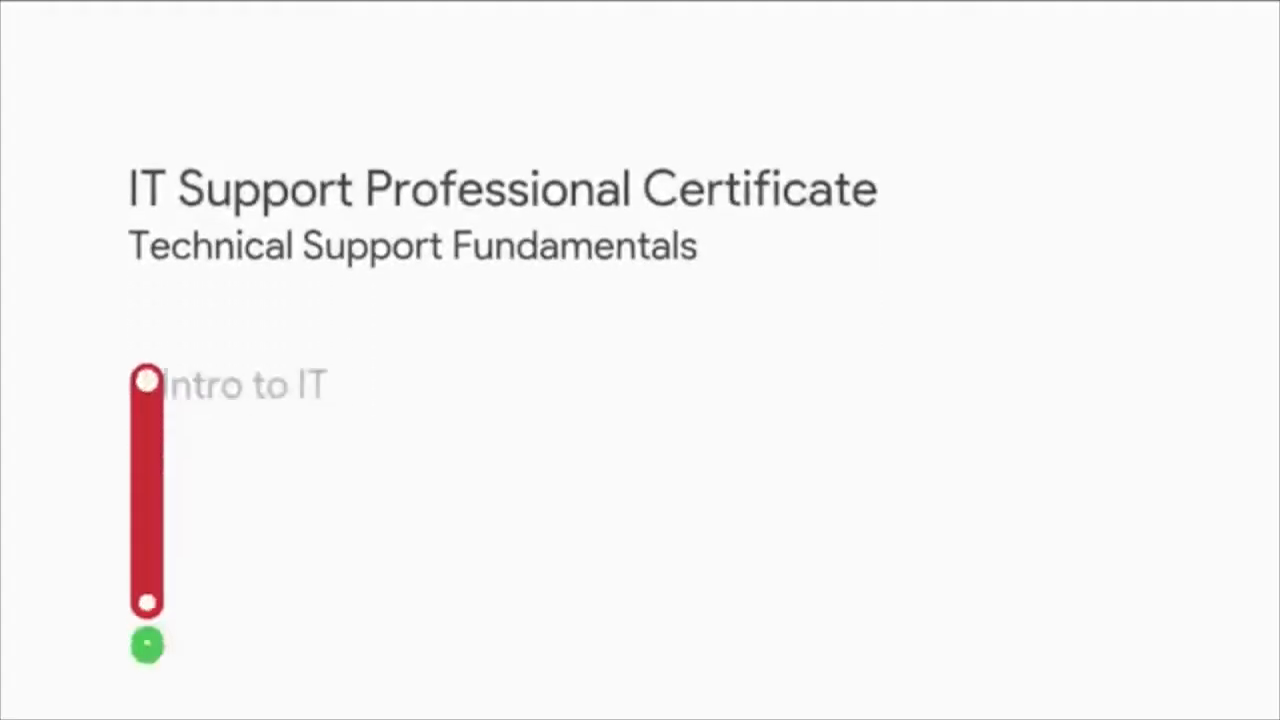
{"action": "scroll", "scroll_direction": "down", "scroll_amount": 3}
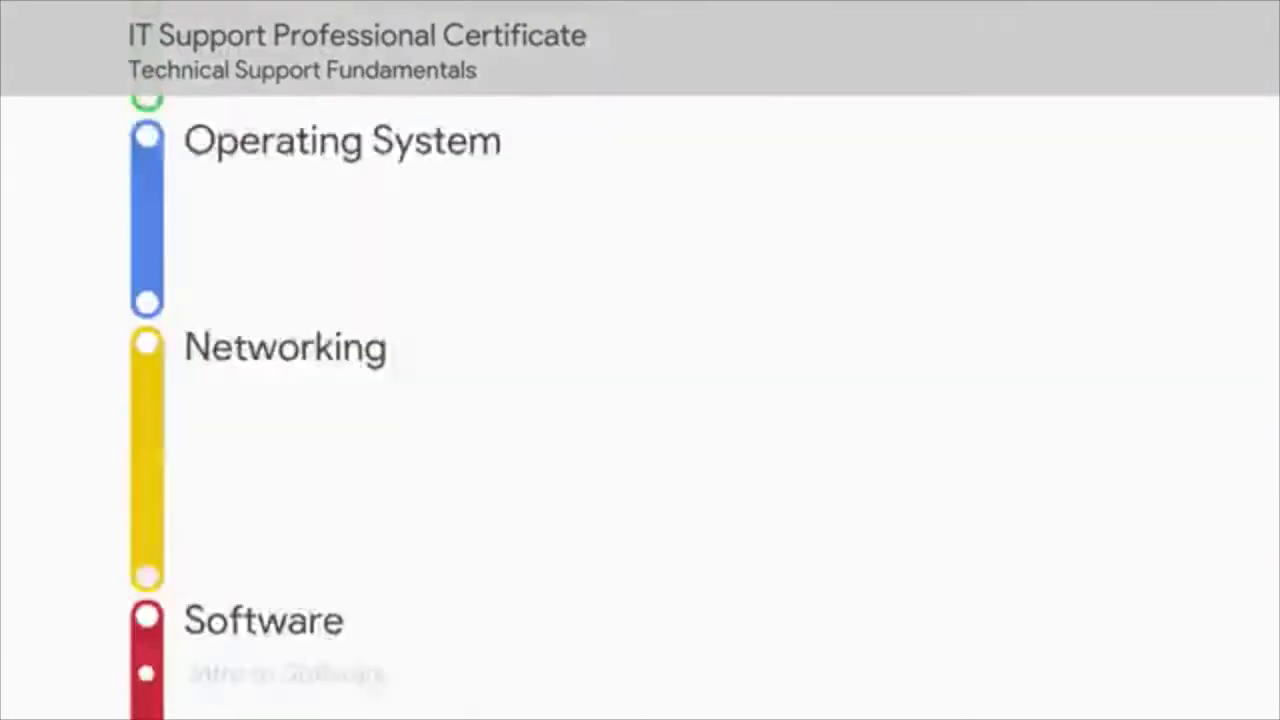
{"action": "scroll", "scroll_direction": "down", "scroll_amount": 3}
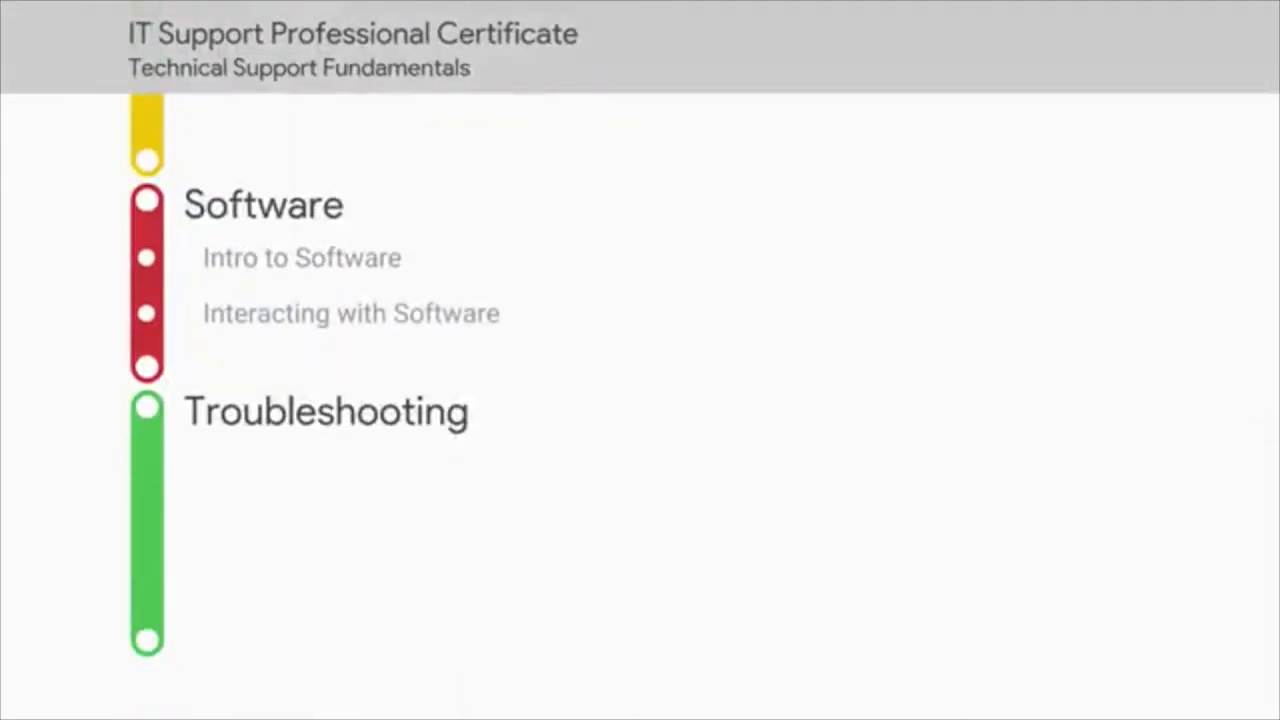